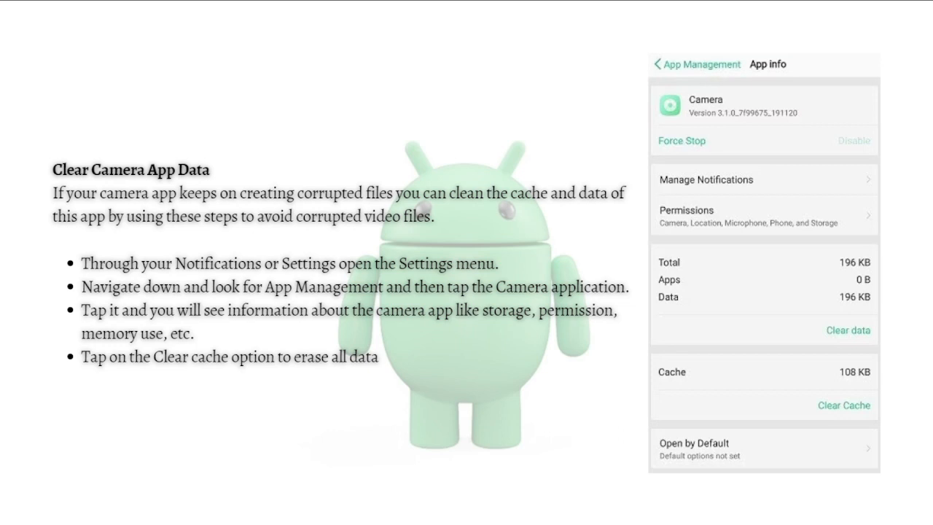
{"action": "mouse_move", "coordinate": [136, 275]}
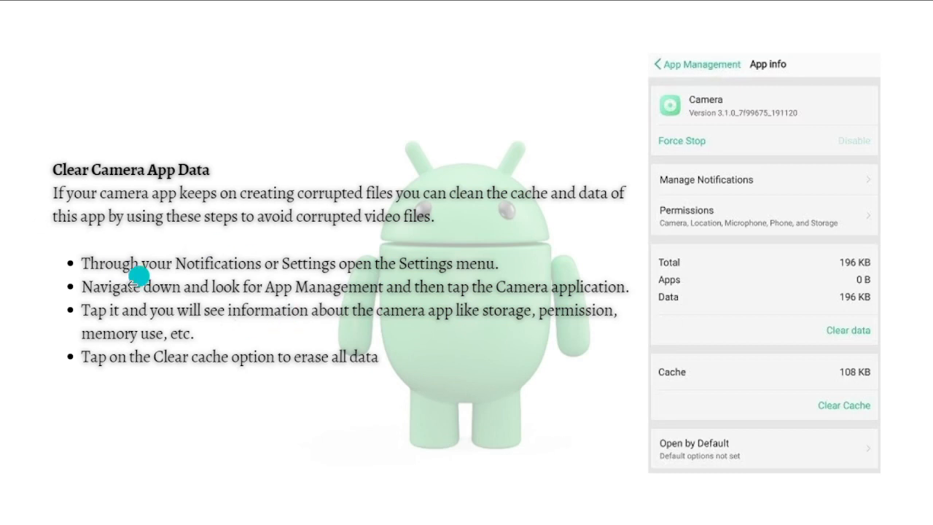
{"action": "mouse_move", "coordinate": [91, 277]}
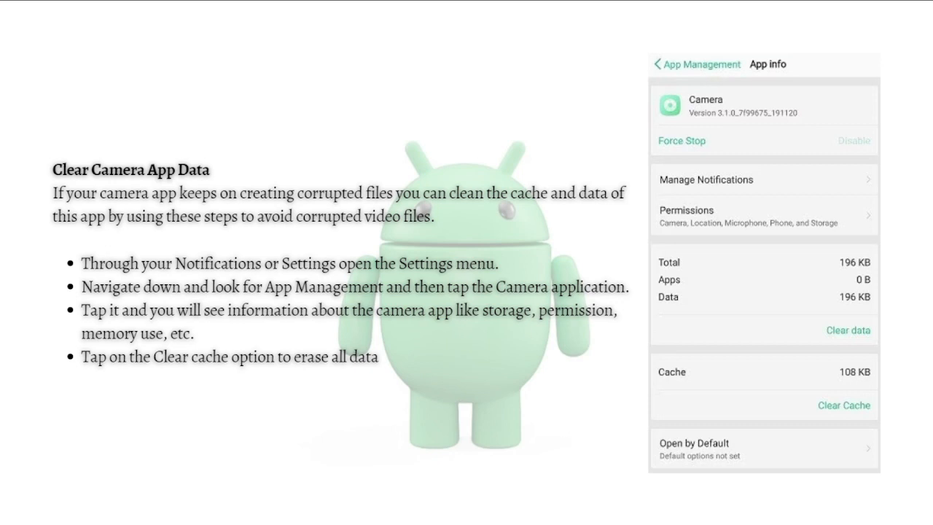
{"action": "mouse_move", "coordinate": [606, 306]}
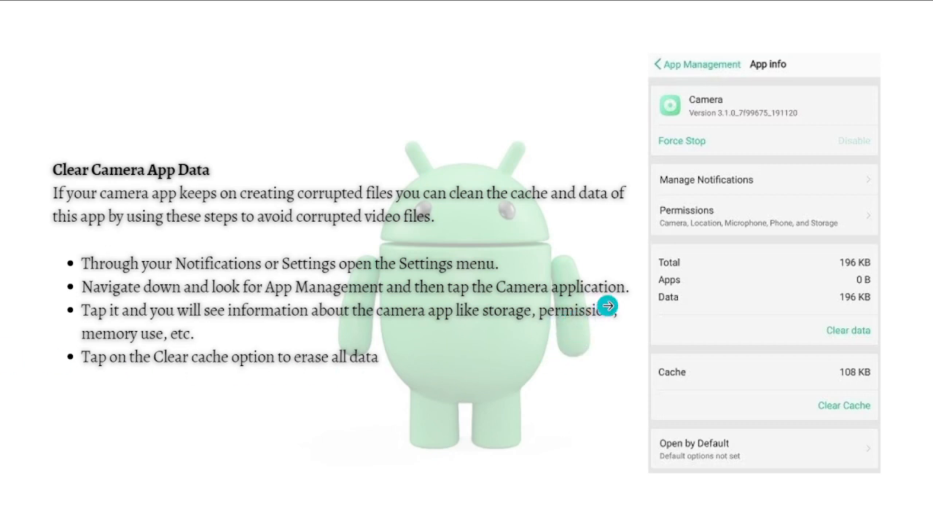
{"action": "mouse_move", "coordinate": [111, 345]}
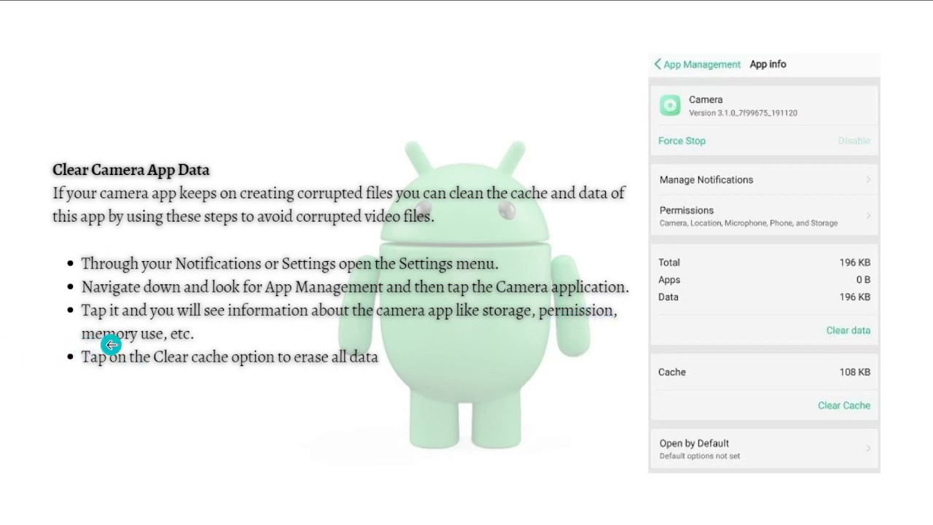
{"action": "mouse_move", "coordinate": [439, 346]}
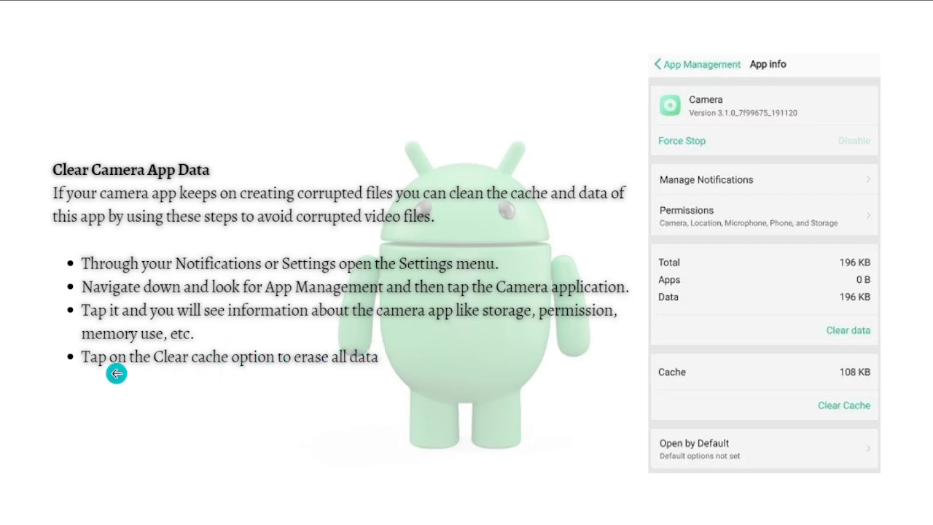
{"action": "mouse_move", "coordinate": [3, 403]}
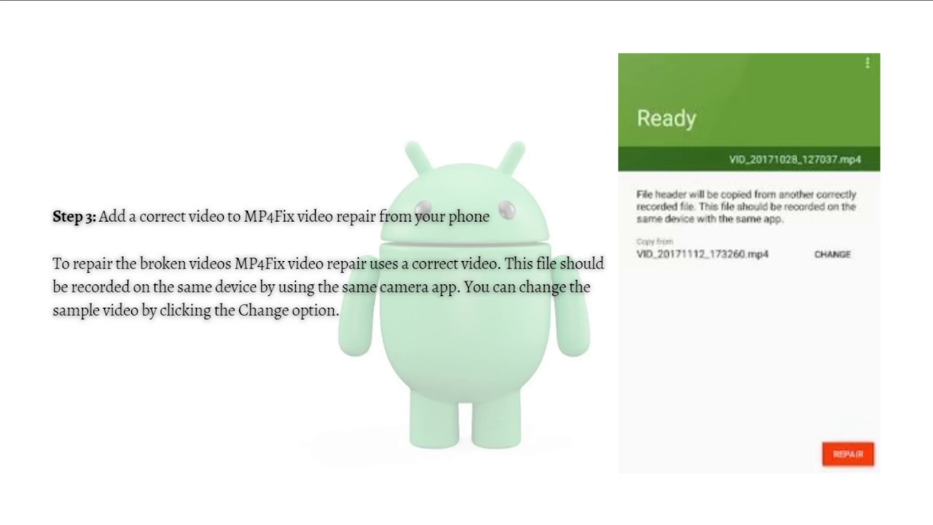
- Advance to the Step 4 slide showing MP4Fix repairing the corrupted video at 66 percent
{"action": "left_click", "coordinate": [846, 452]}
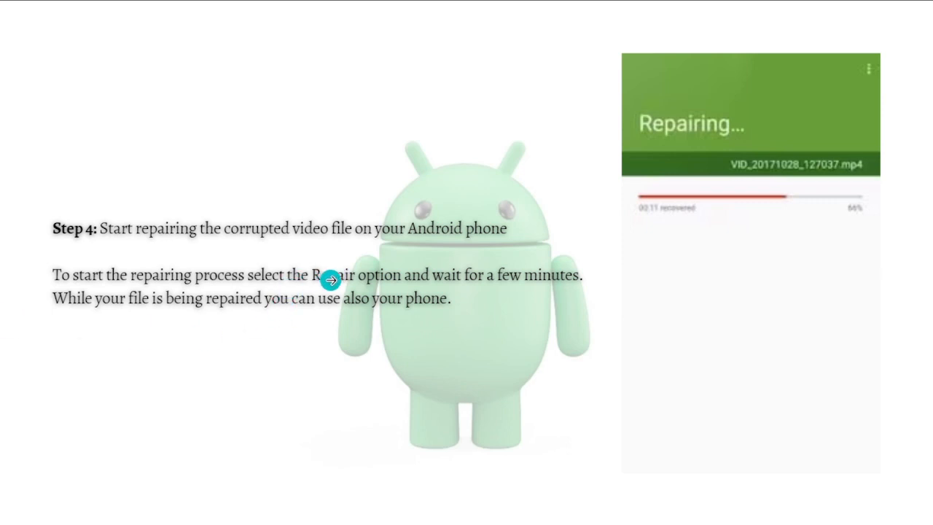
{"action": "mouse_move", "coordinate": [180, 353]}
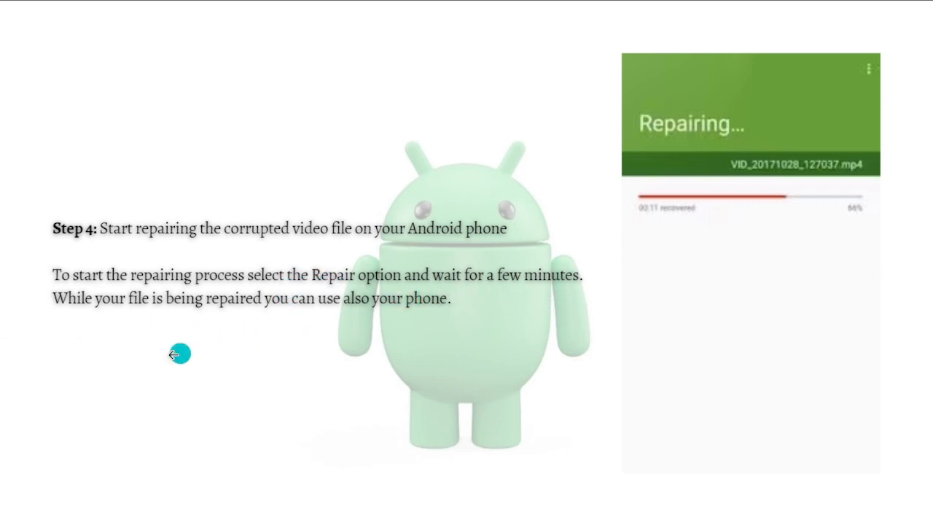
{"action": "mouse_move", "coordinate": [233, 352]}
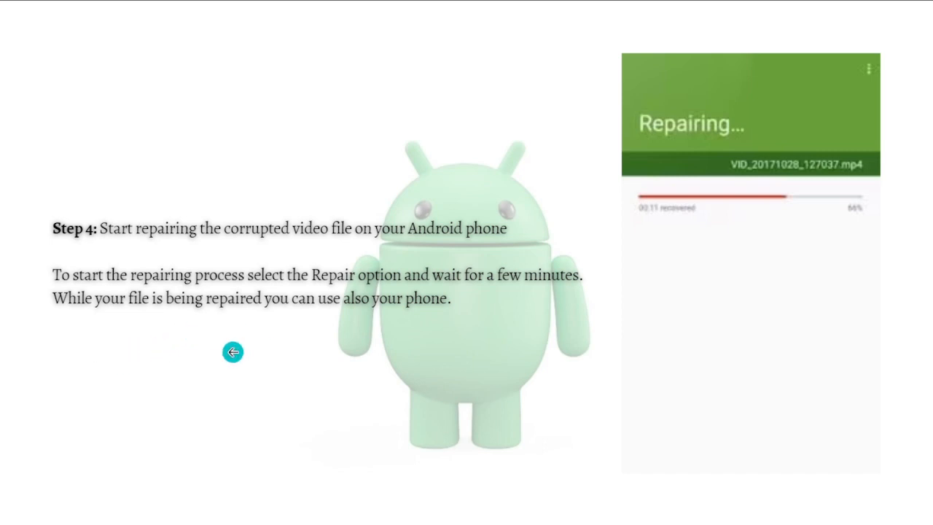